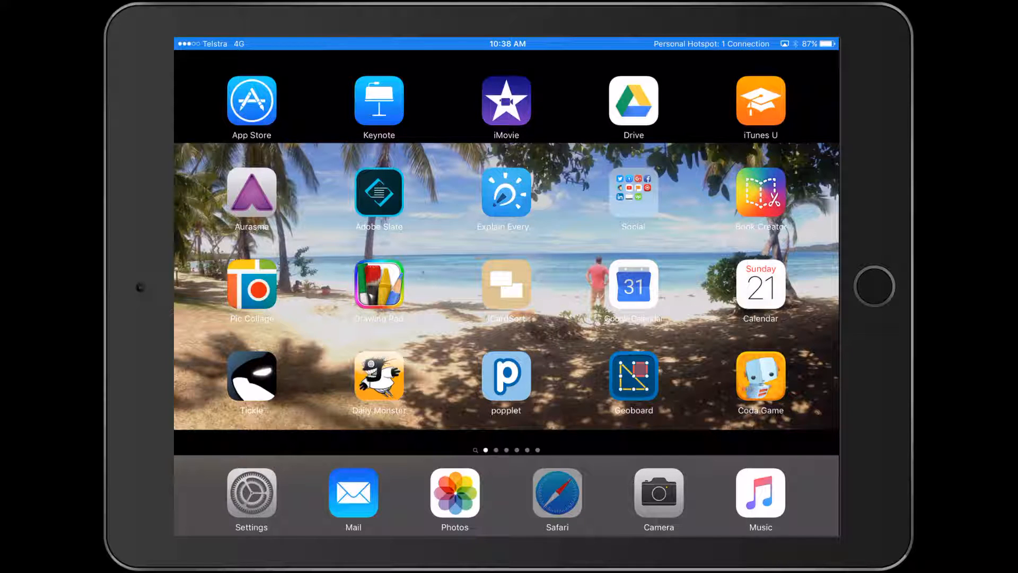
Step: Launch Coda Game from the Home Screen to reach the saved-games library
left_click(556, 492)
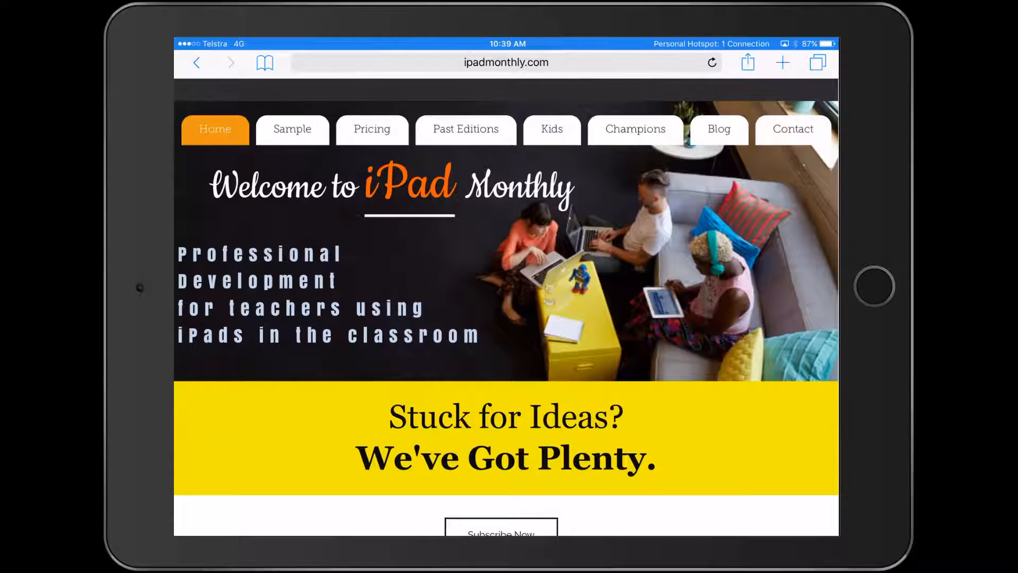
key("home")
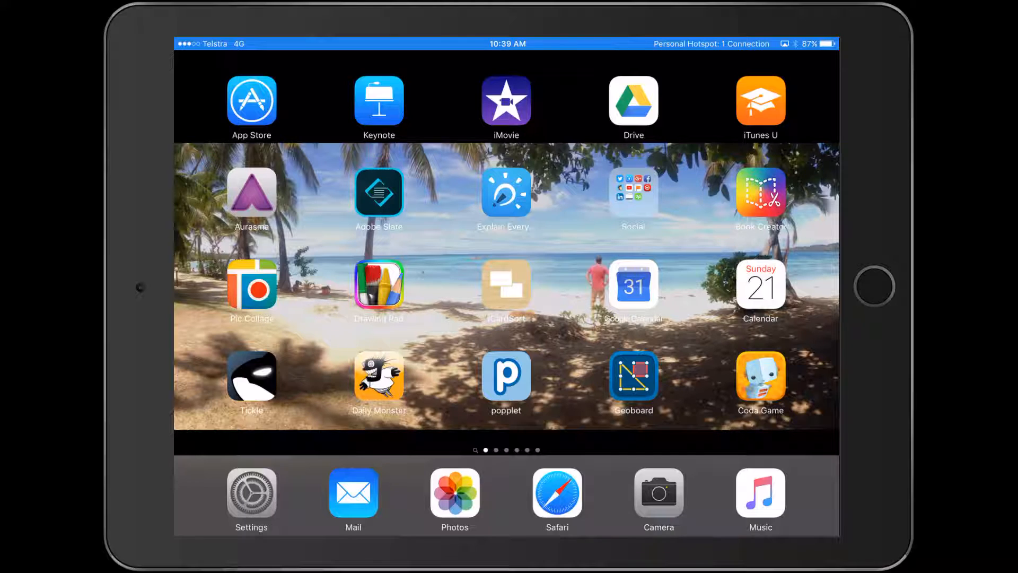
left_click(760, 377)
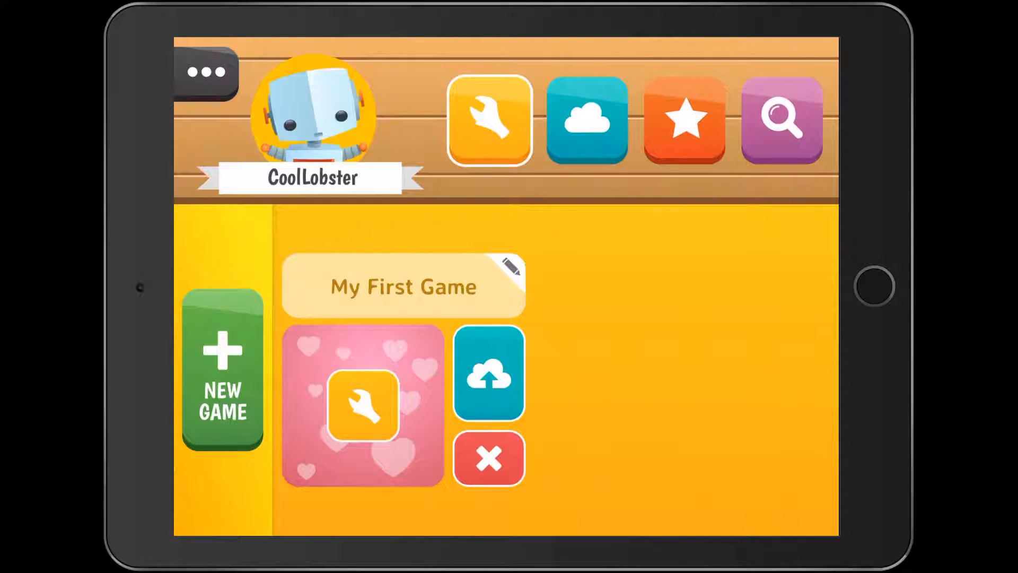
Step: Enter My First Game in the builder and start a playtest of the whack-a-mole board
left_click(361, 404)
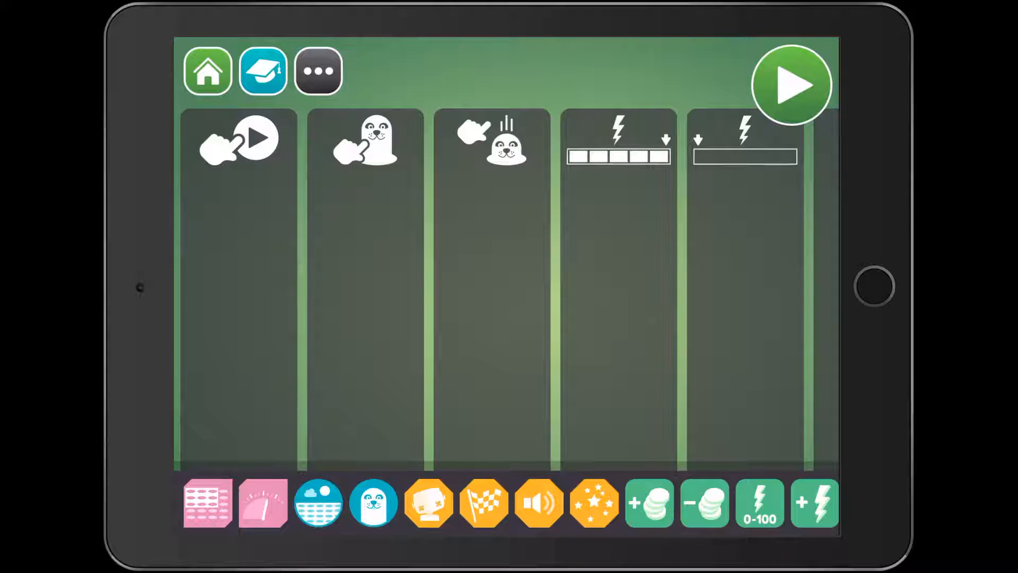
left_click(790, 85)
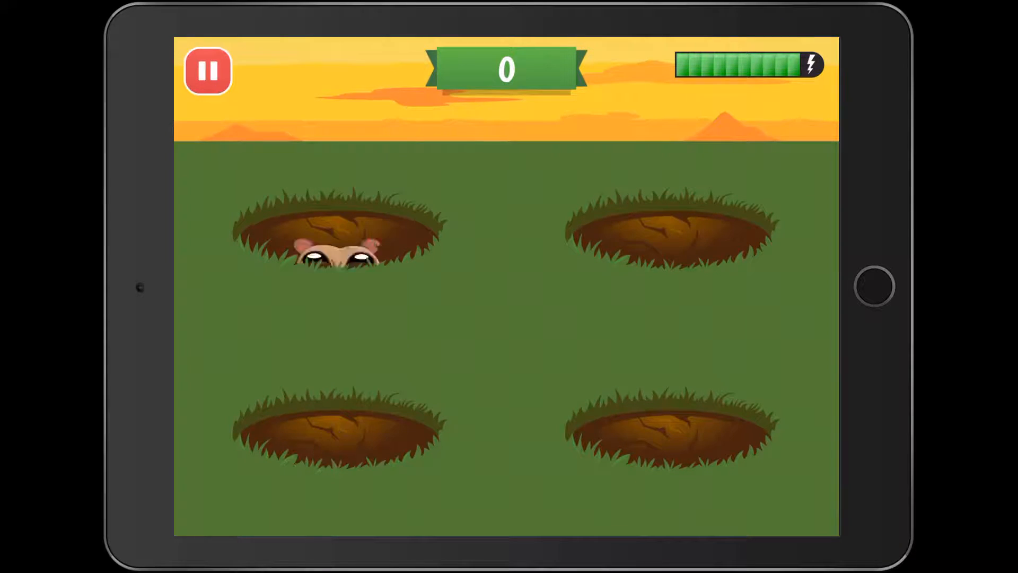
Step: Pause the test, add the +coins block to the mole-tapped rule, and playtest the scoring
left_click(207, 71)
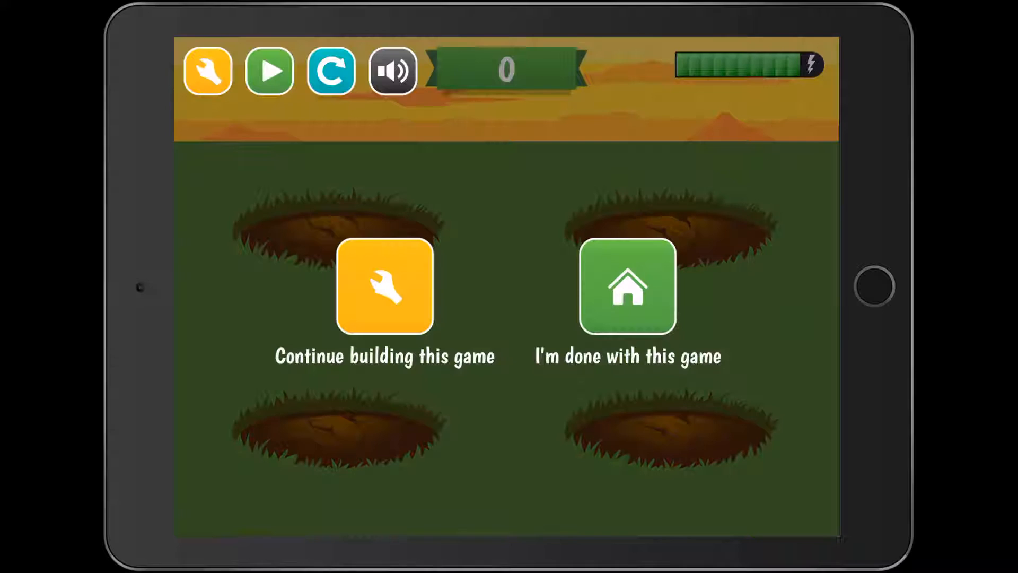
left_click(383, 287)
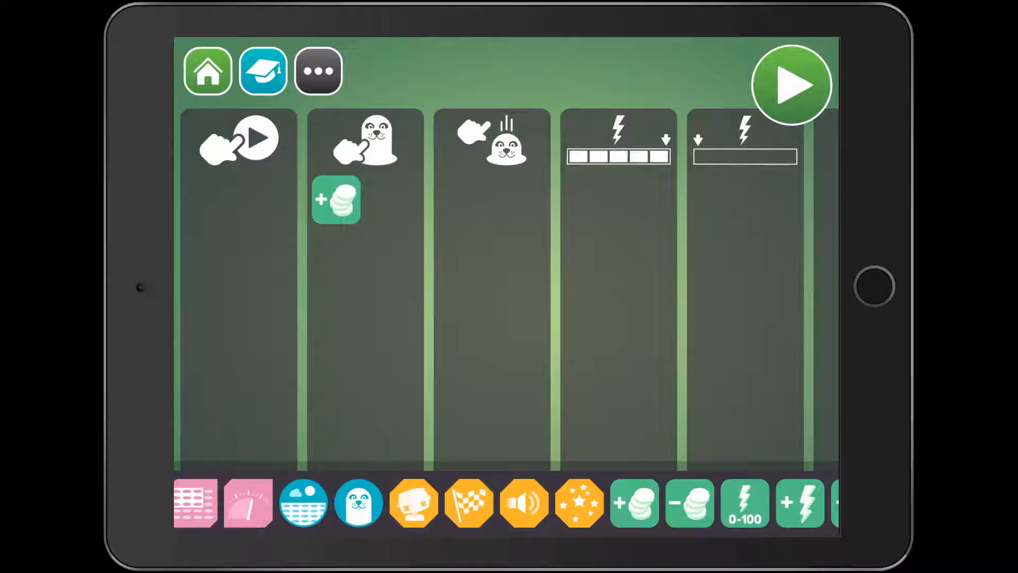
left_click(789, 85)
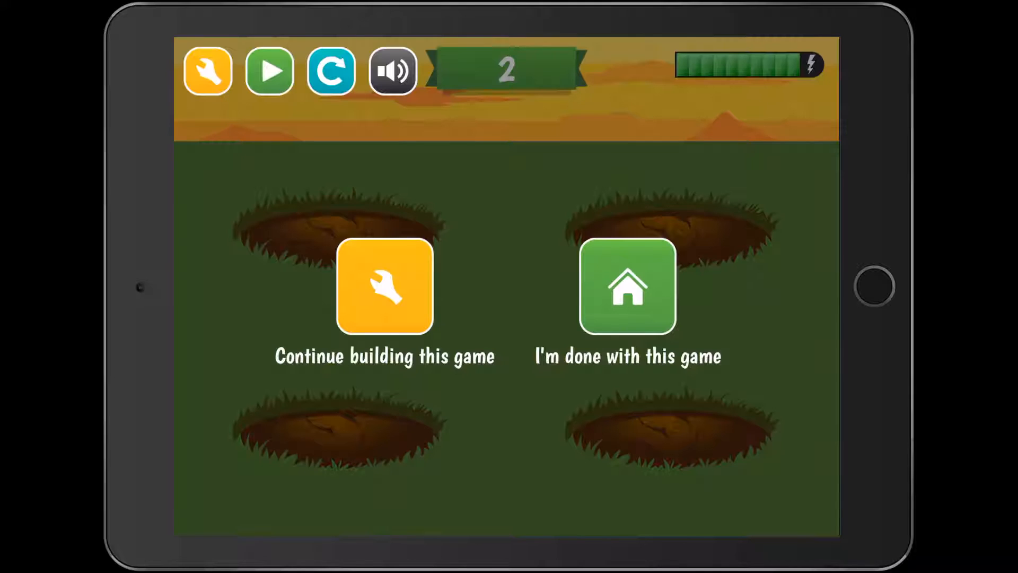
left_click(383, 285)
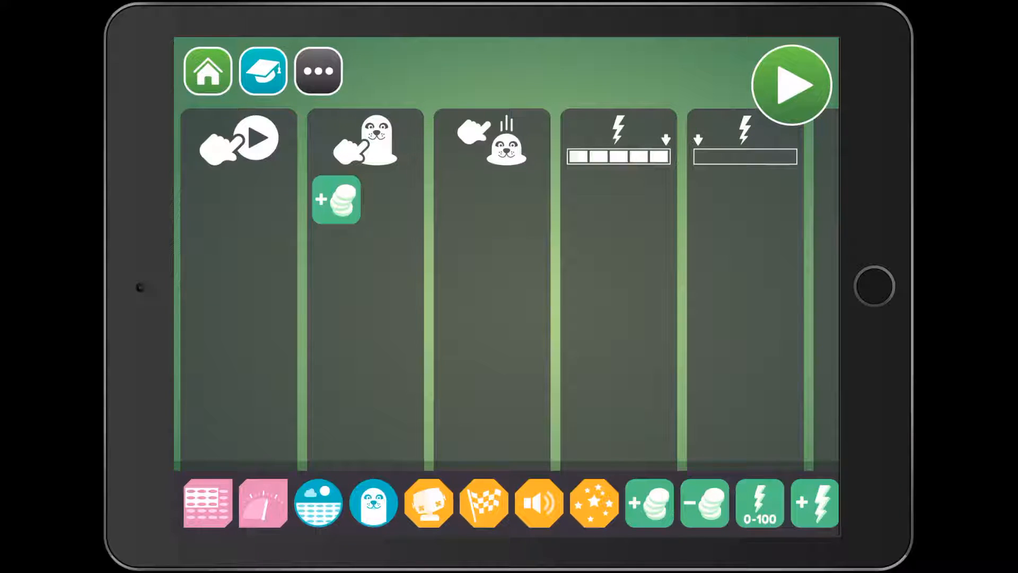
Step: Add a speed block to the game-start rule and set it to about halfway
left_click_drag(262, 503, 314, 293)
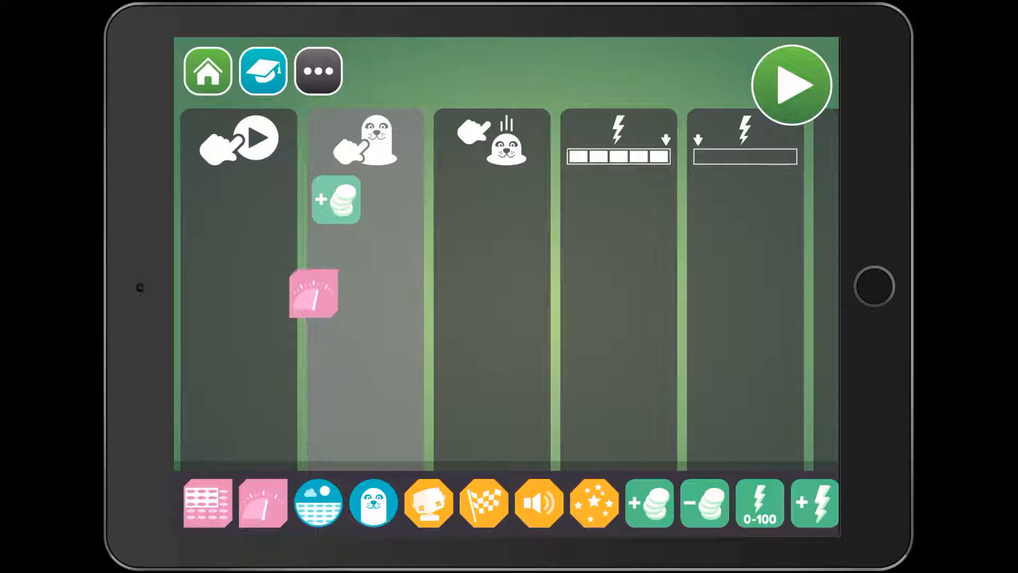
left_click(262, 502)
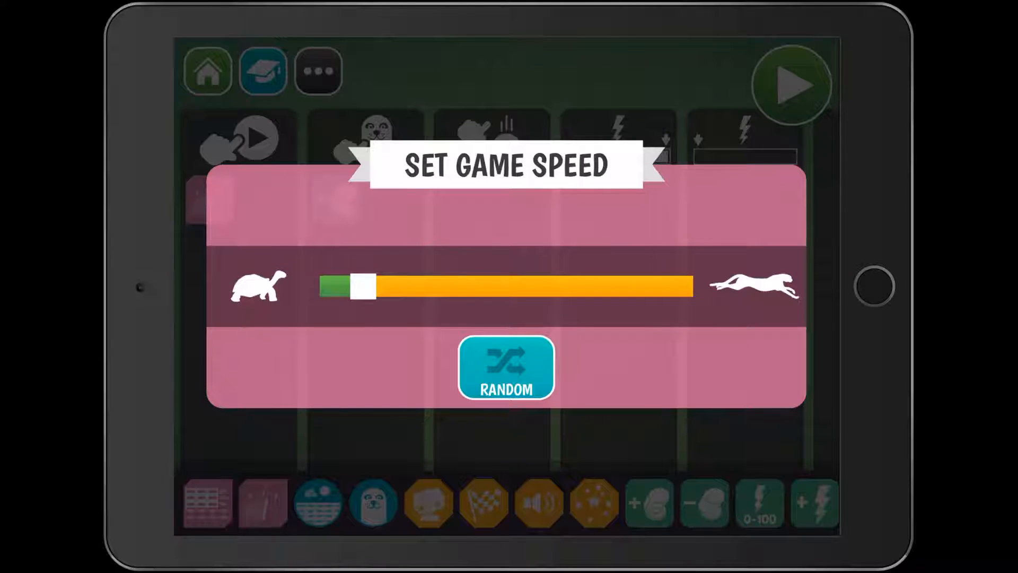
left_click_drag(361, 285, 536, 285)
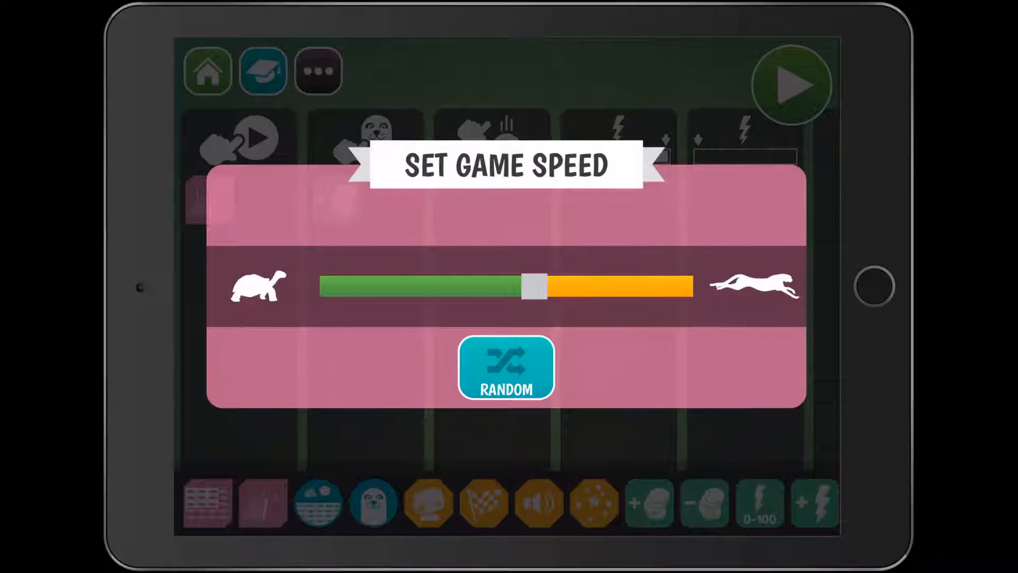
left_click_drag(533, 285, 568, 285)
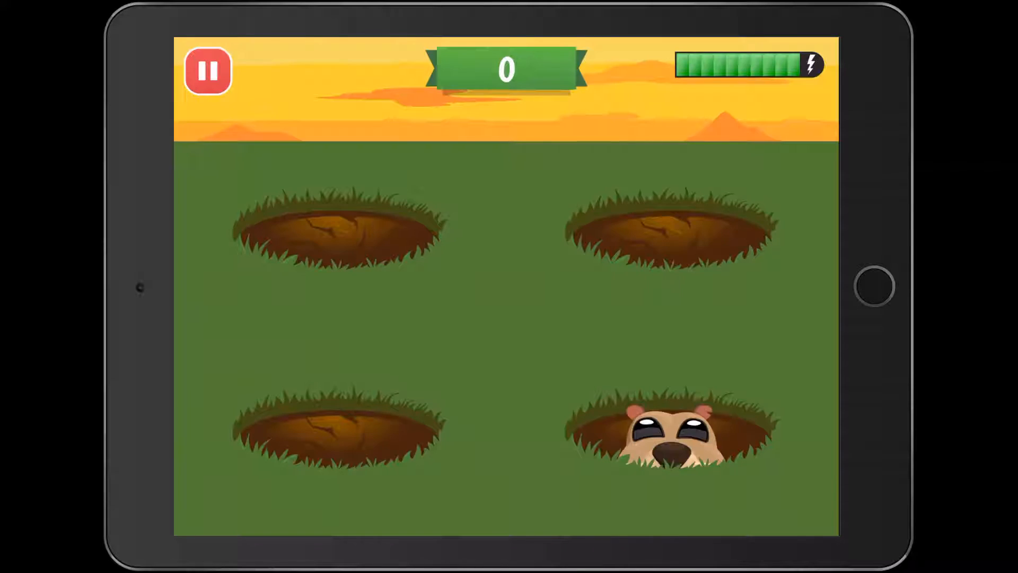
Step: Playtest the faster game, whacking a mole, then return to building
left_click(660, 435)
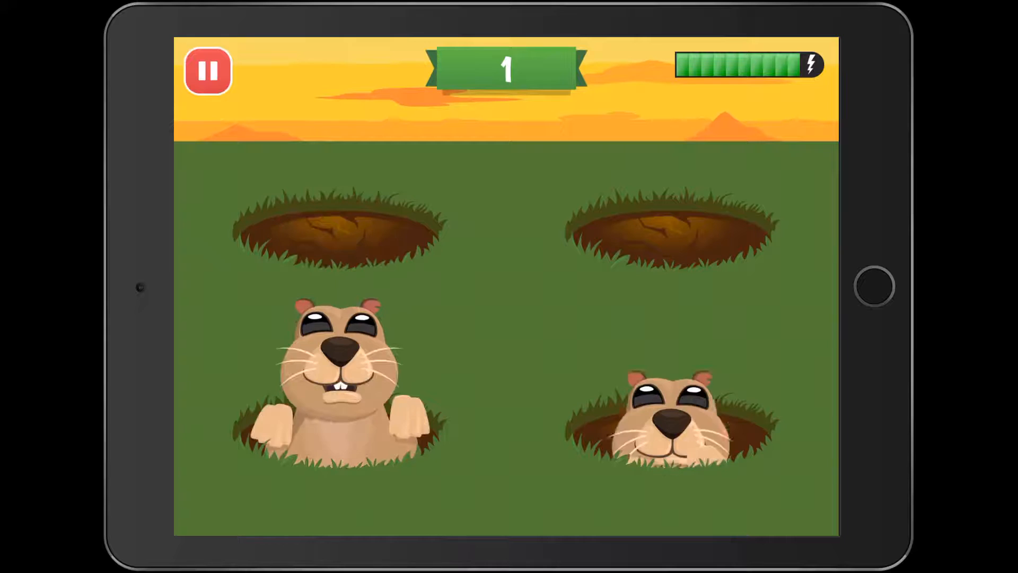
left_click(207, 71)
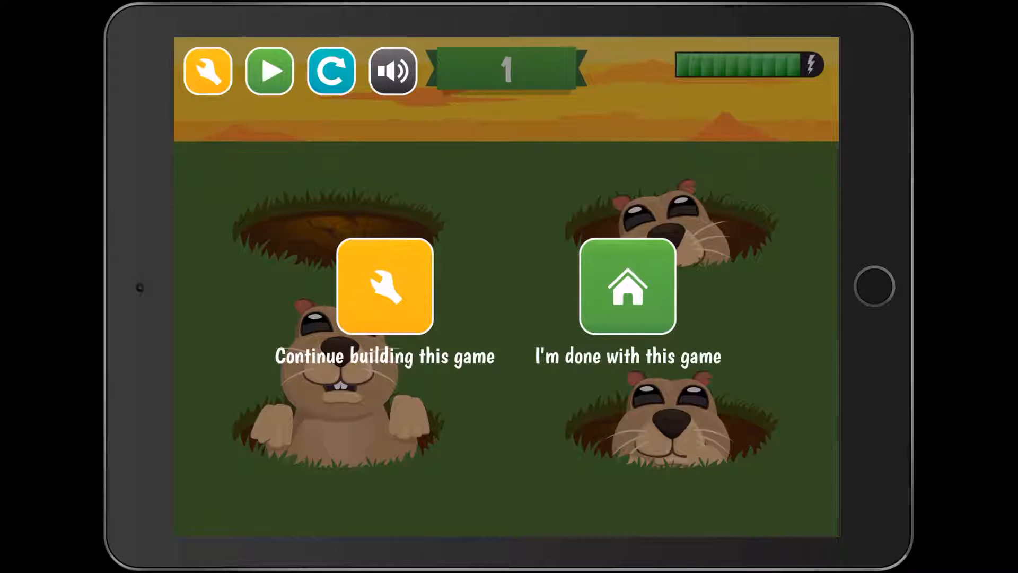
left_click(384, 285)
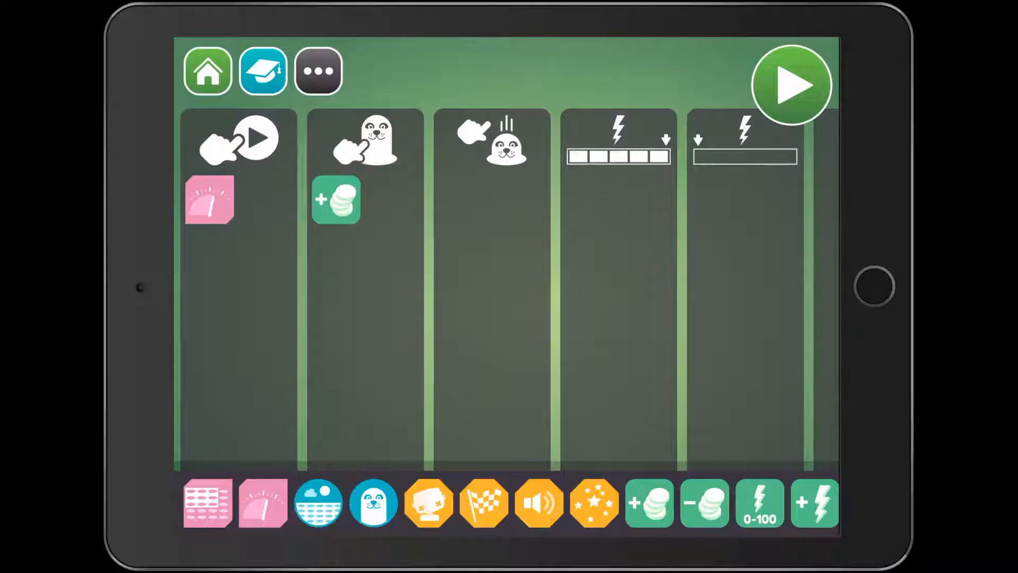